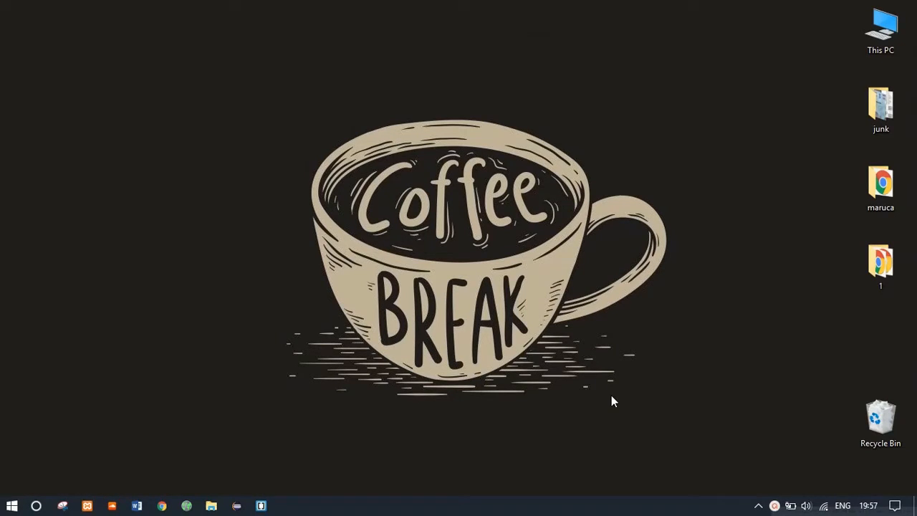
{"action": "mouse_move", "coordinate": [910, 497]}
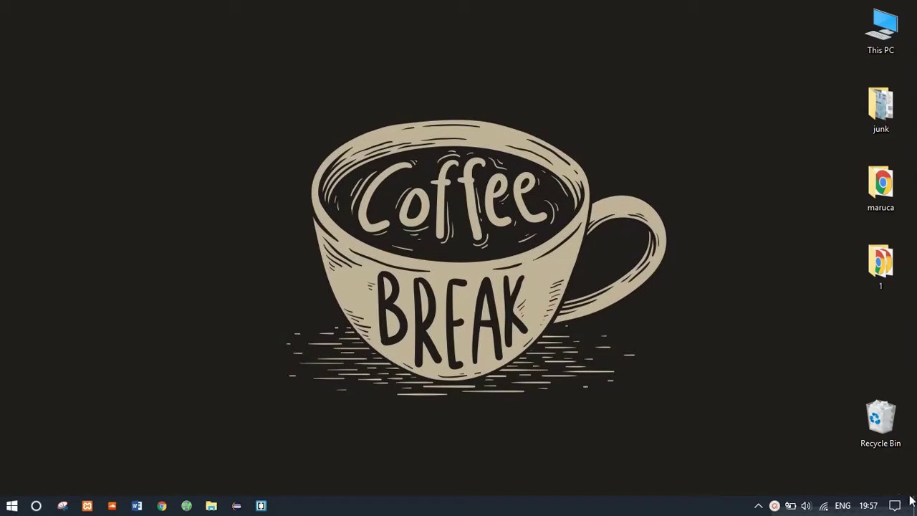
- Open the Action Center from the right end of the taskbar
{"action": "left_click", "coordinate": [894, 504]}
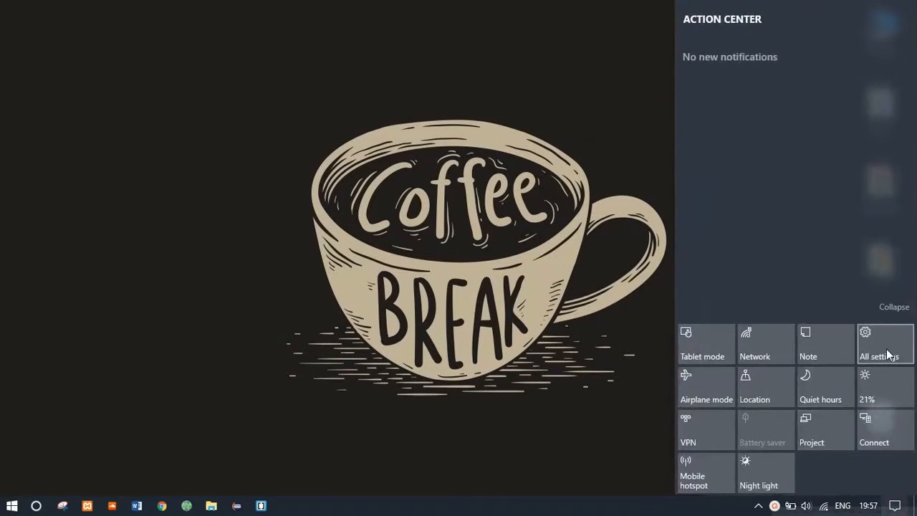
- Reach the Accounts > Sign-in options page via All settings
{"action": "left_click", "coordinate": [882, 344]}
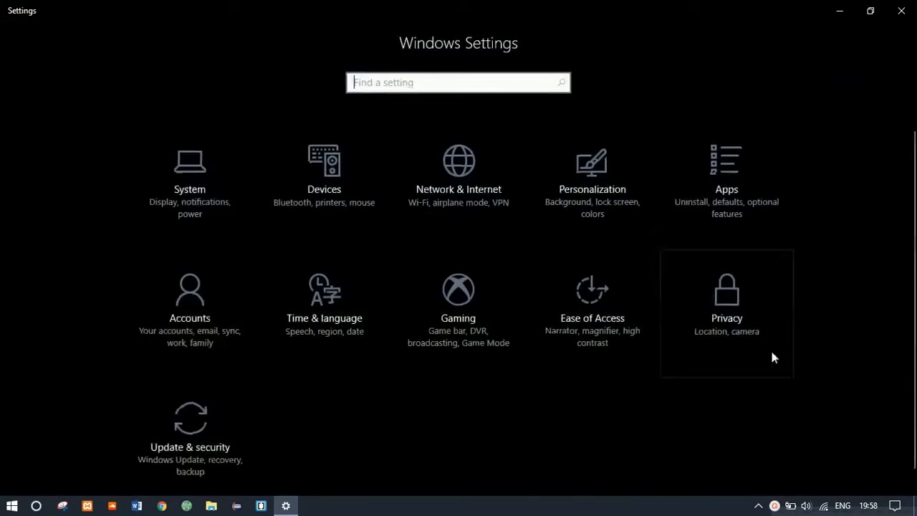
{"action": "mouse_move", "coordinate": [209, 344]}
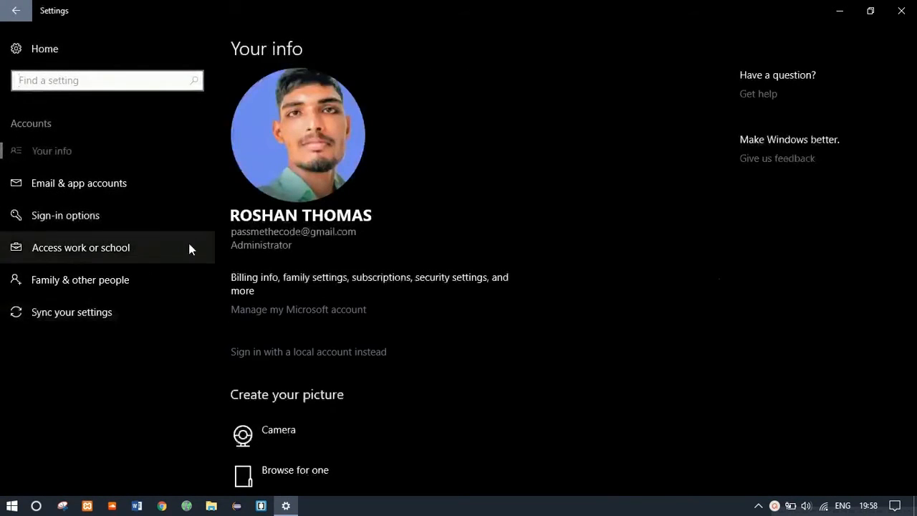
{"action": "left_click", "coordinate": [66, 214]}
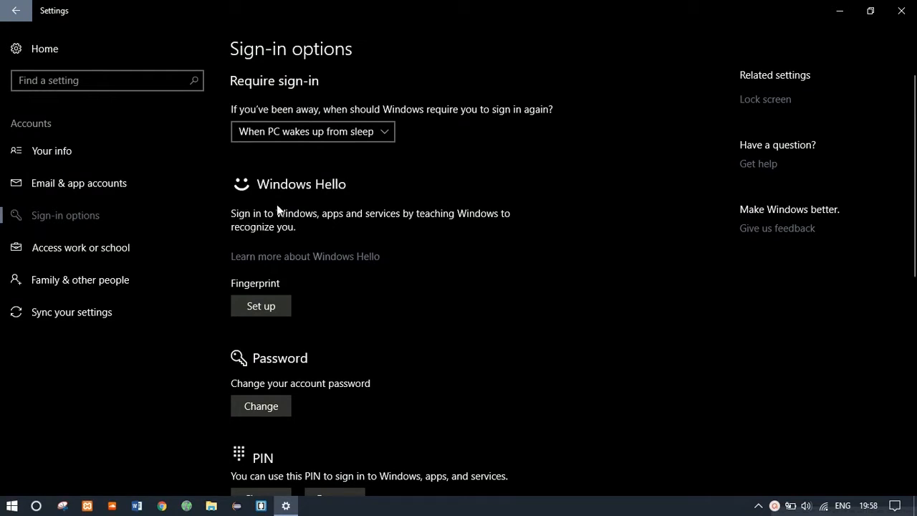
{"action": "mouse_move", "coordinate": [542, 206]}
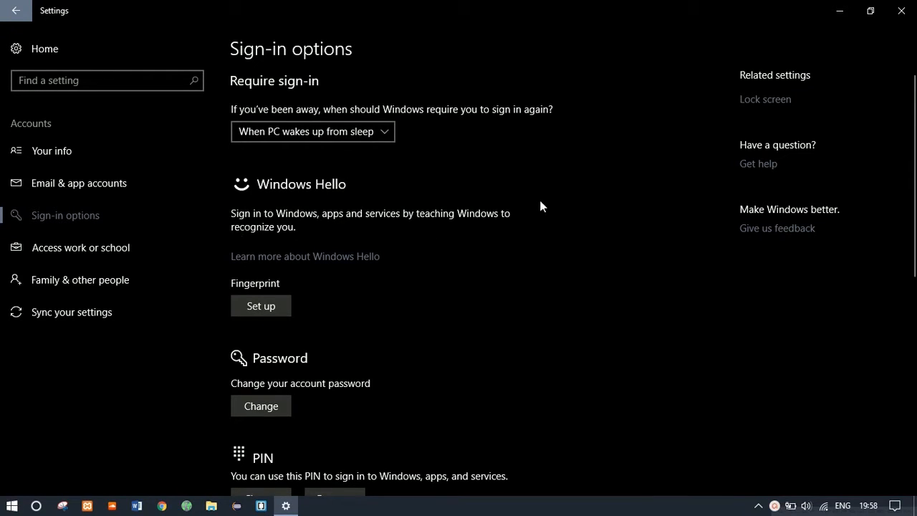
{"action": "mouse_move", "coordinate": [395, 232]}
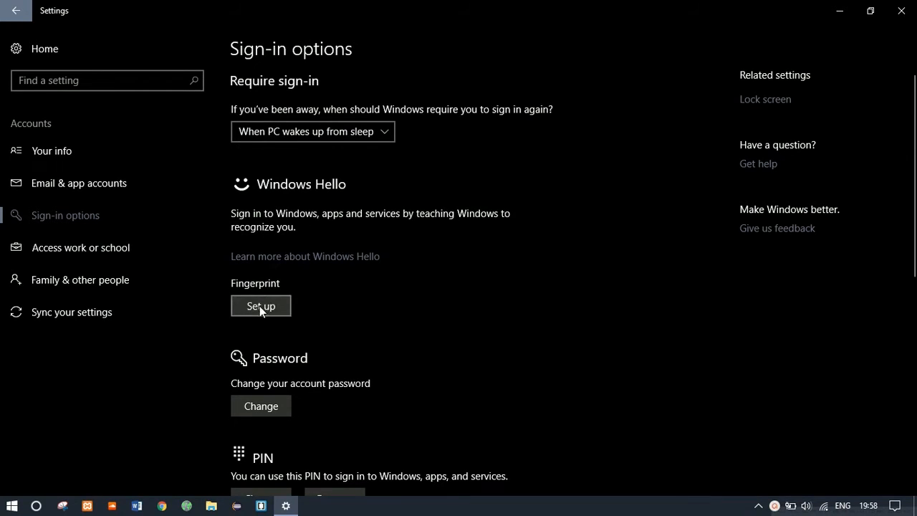
- Run the Fingerprint Set up wizard, scan until All set, and close it
{"action": "left_click", "coordinate": [260, 307]}
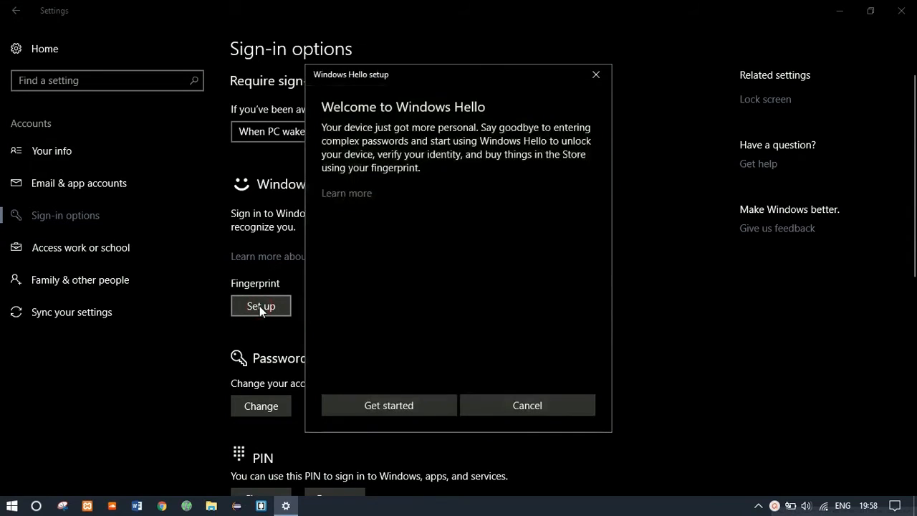
{"action": "left_click", "coordinate": [388, 404]}
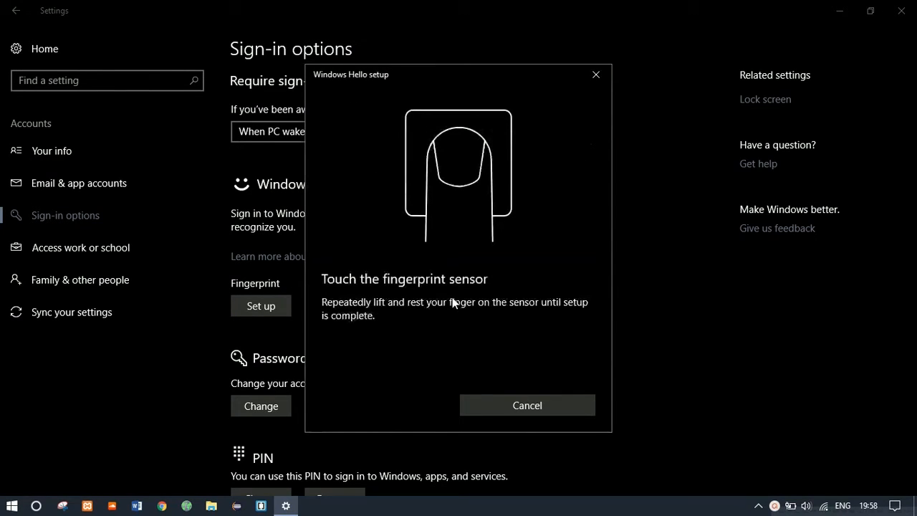
{"action": "mouse_move", "coordinate": [490, 357]}
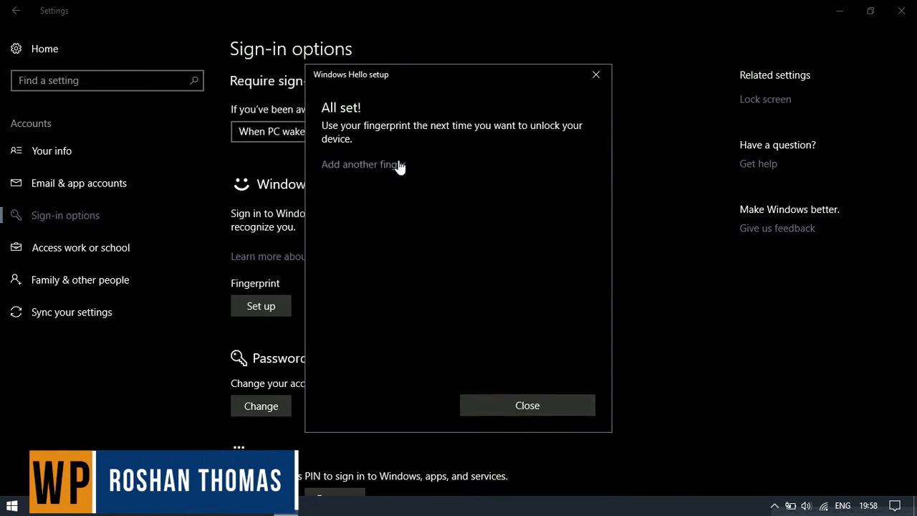
{"action": "mouse_move", "coordinate": [527, 413]}
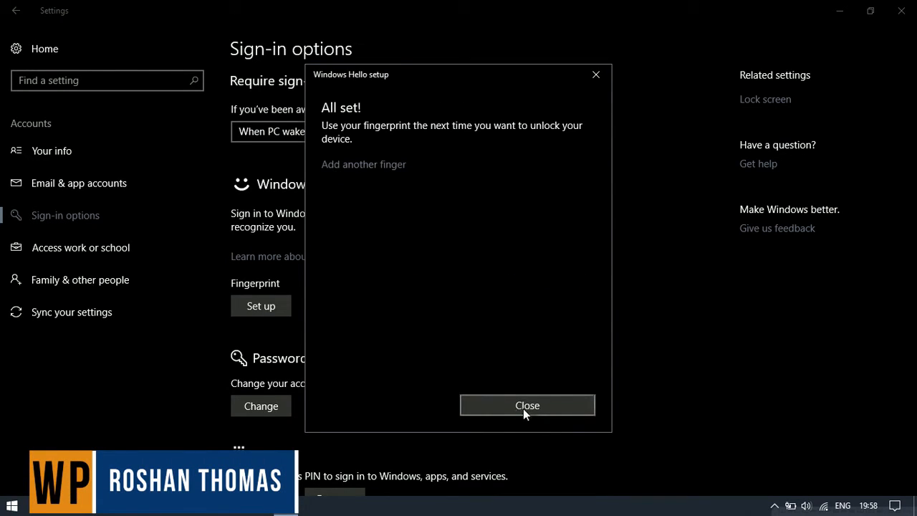
{"action": "left_click", "coordinate": [527, 404]}
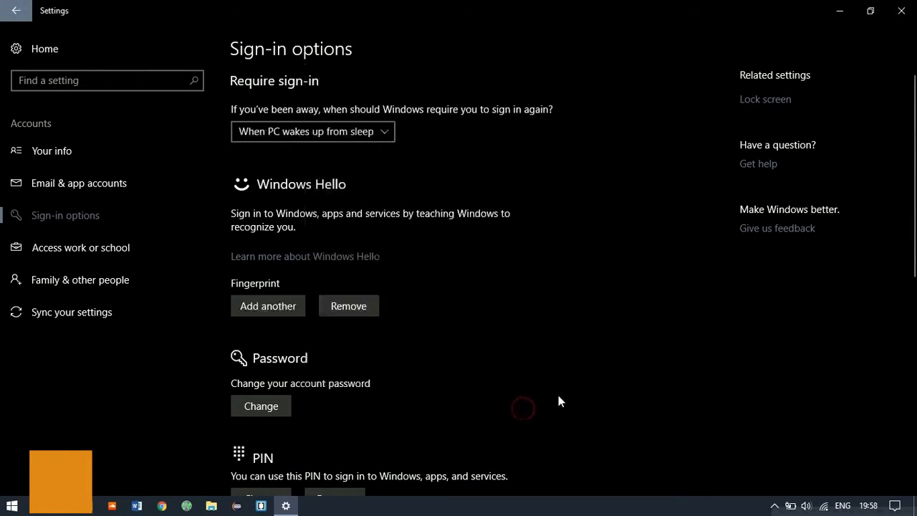